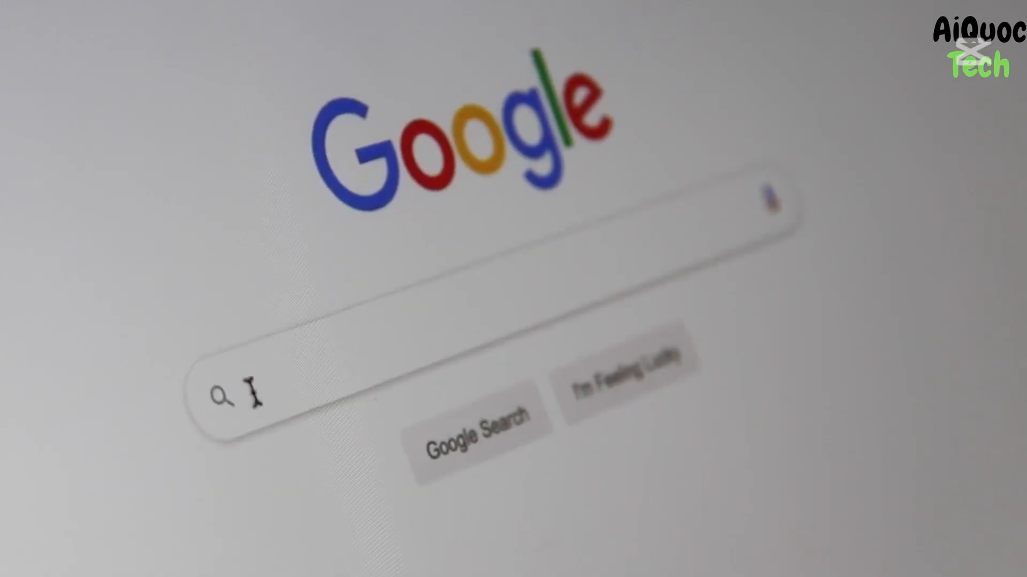
Type 'Search Engine' and 'to' into the Google search box to bring up suggestions
{"action": "type", "text": "Se"}
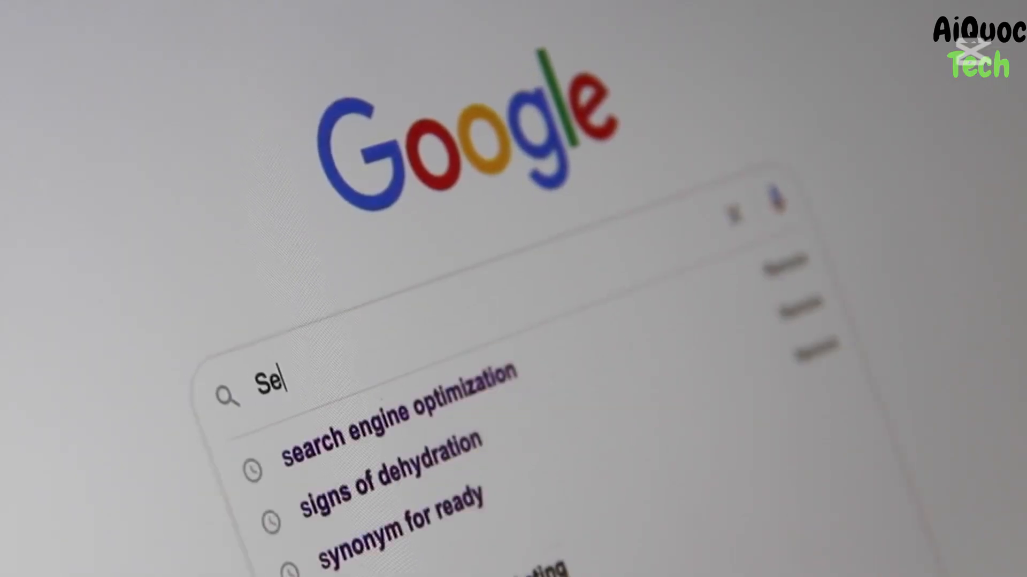
{"action": "type", "text": "arch Eng"}
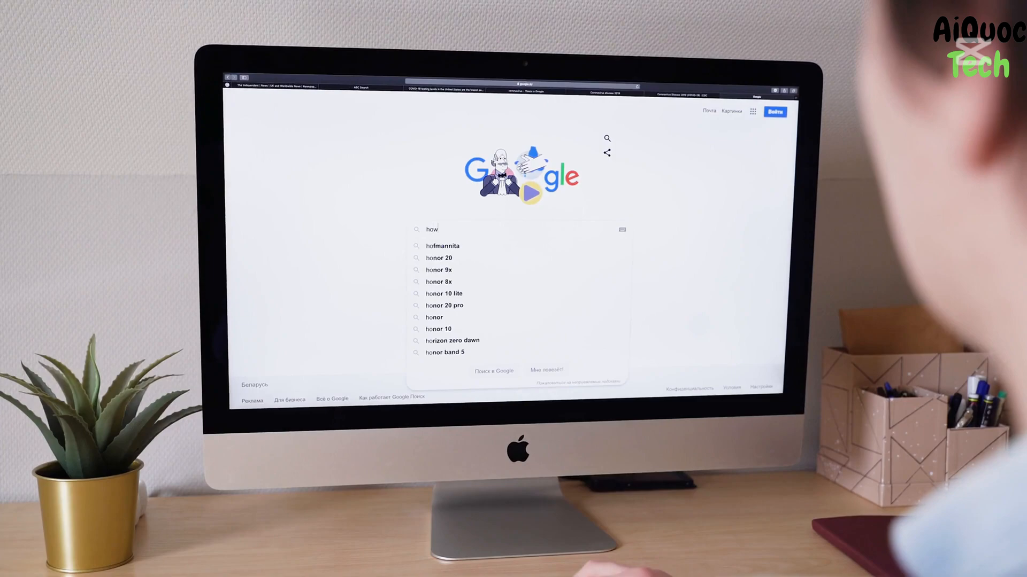
{"action": "type", "text": "to"}
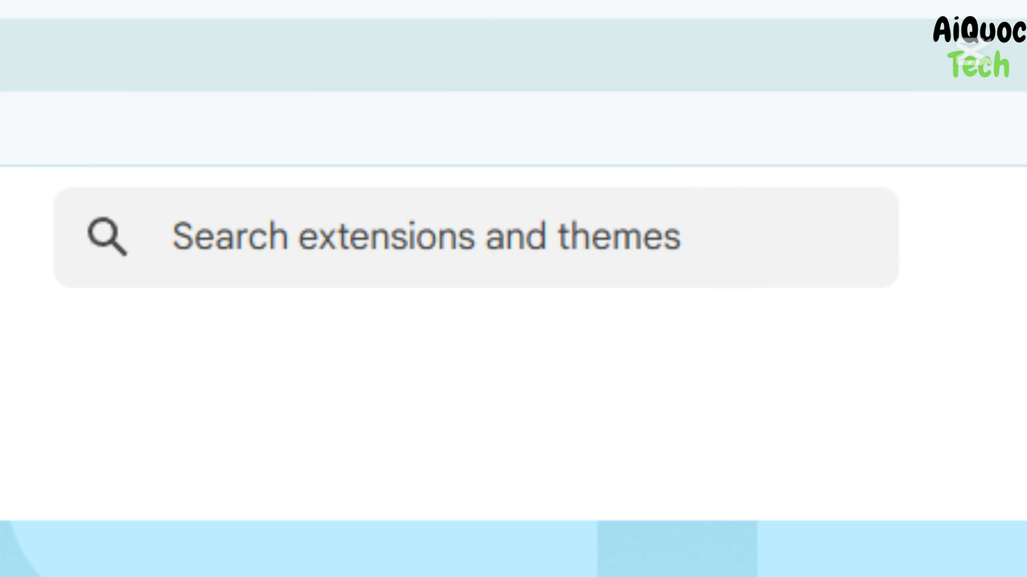
Search the store for 'YouTube Dubbing' and open its extension listing
{"action": "type", "text": "YouTube Dubbing"}
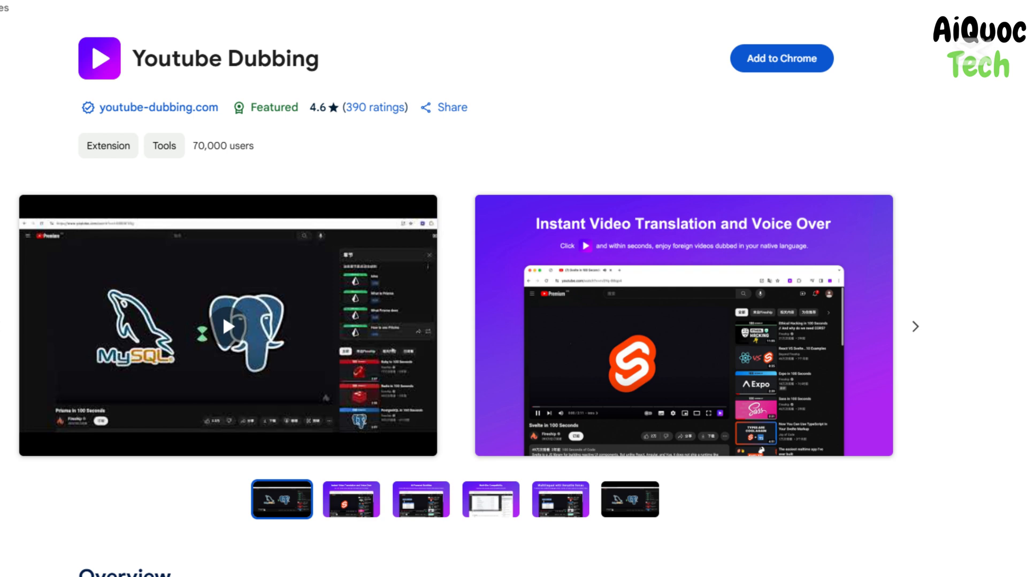
Add the Youtube Dubbing extension to Chrome and confirm the permission prompt
{"action": "left_click", "coordinate": [781, 58]}
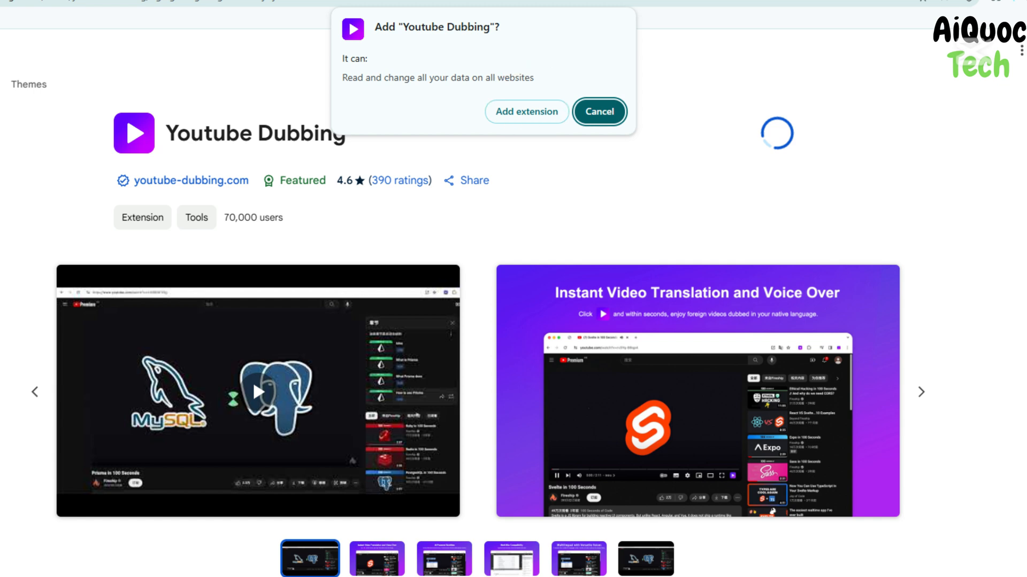
{"action": "left_click", "coordinate": [526, 112]}
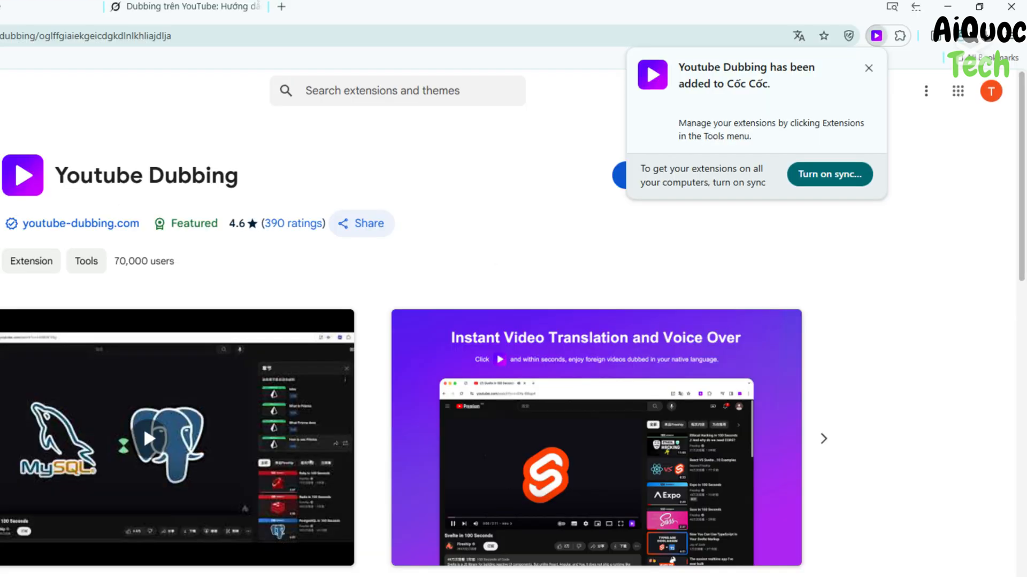